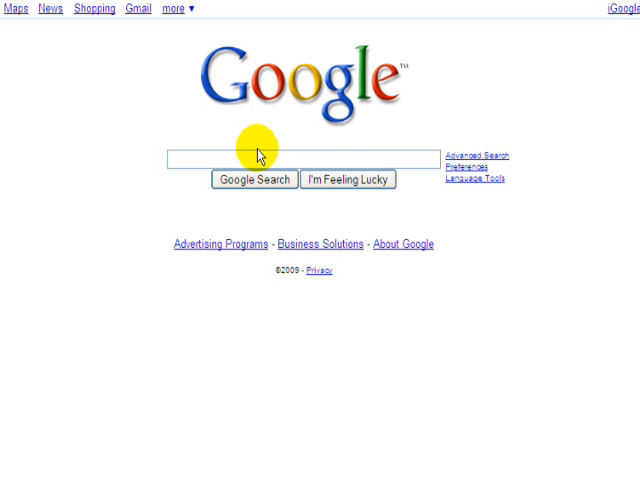
Step: Search Google for 'free keyword tracker' to find Wordtracker's free suggestion tool
click(255, 160)
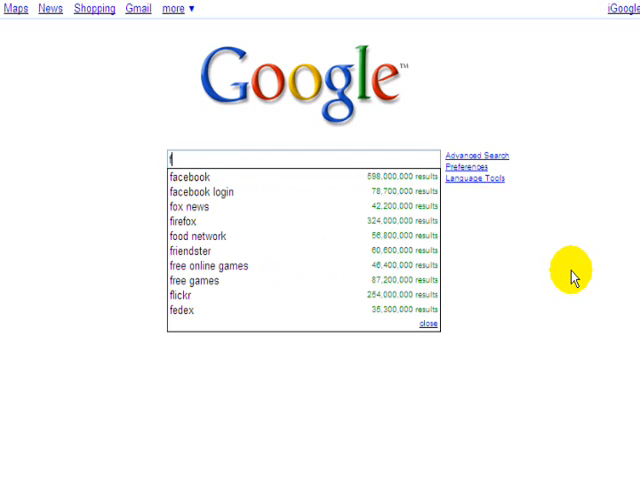
text(free keyword tracker)
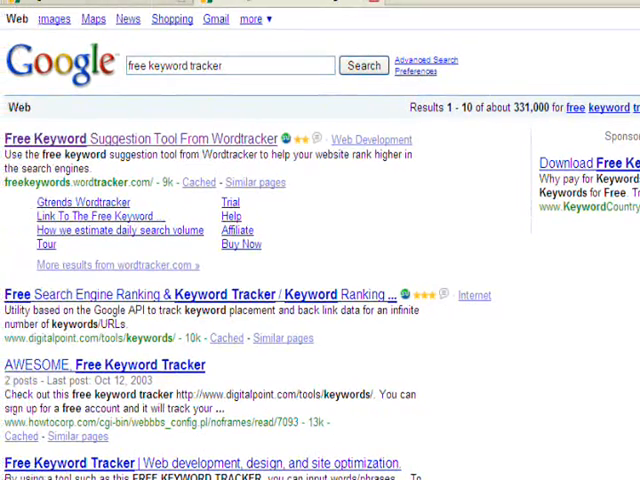
mouse_move(85, 118)
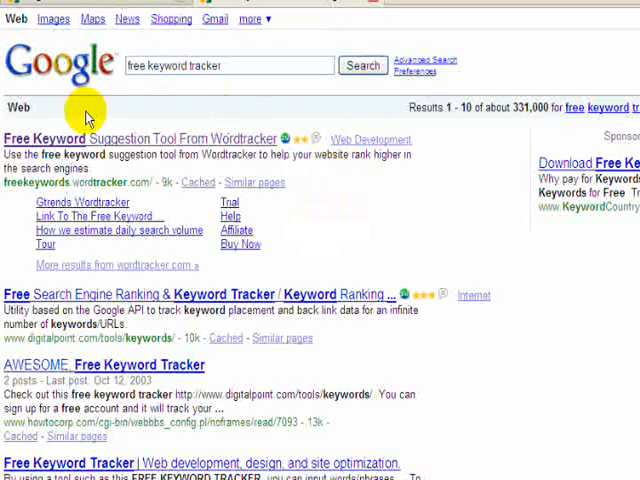
mouse_move(155, 135)
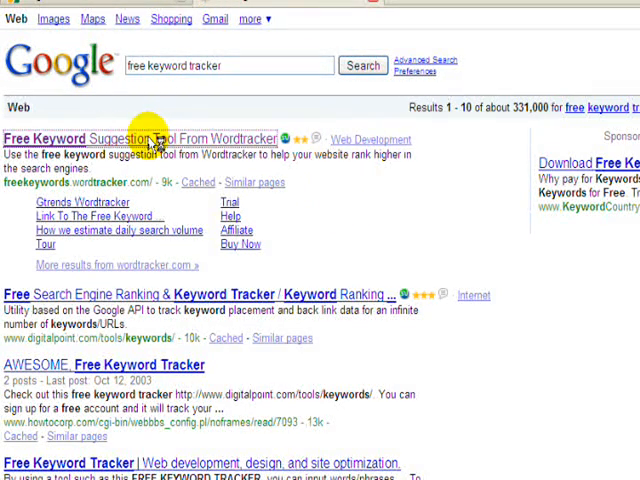
Step: Go to Wordtracker's free keyword suggestion tool and enter 'bass fishing' as the keyword
click(150, 138)
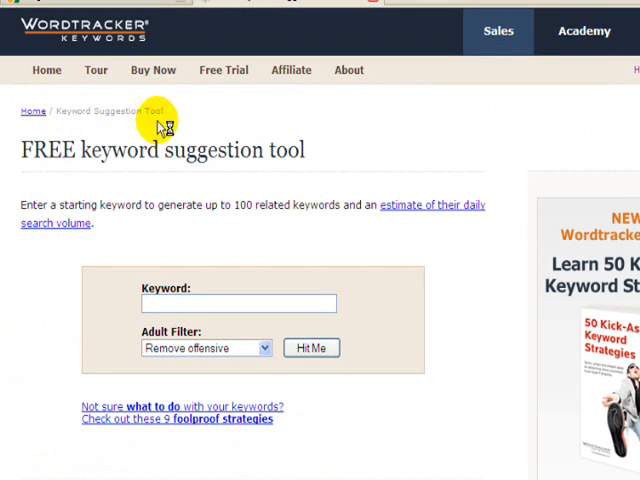
mouse_move(168, 92)
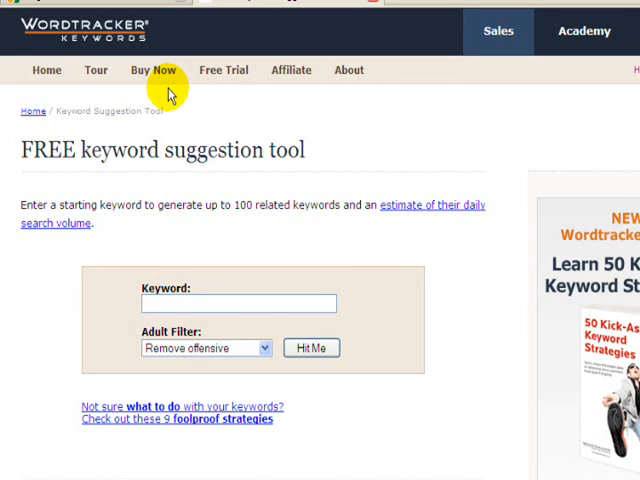
mouse_move(135, 188)
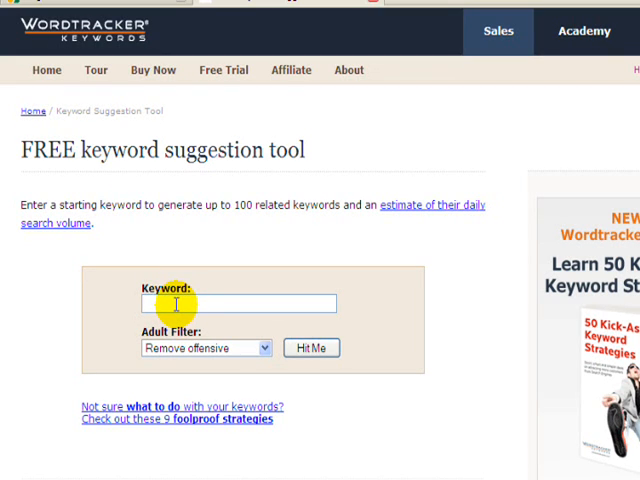
text(bl)
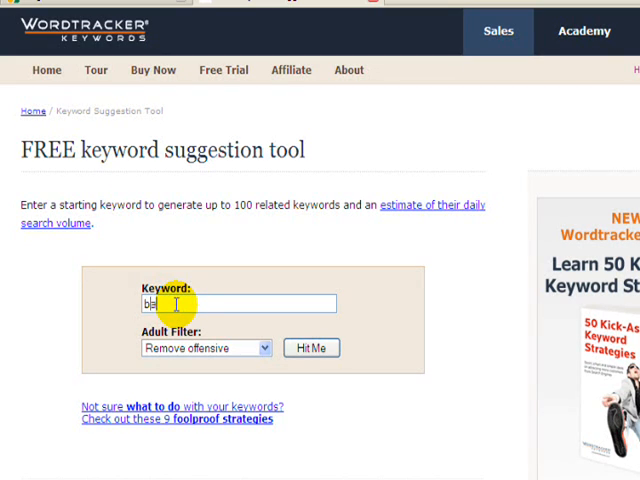
text(ass fishing)
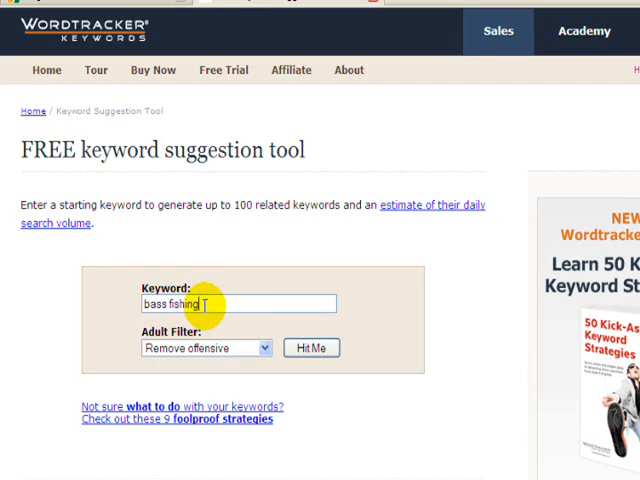
mouse_move(382, 288)
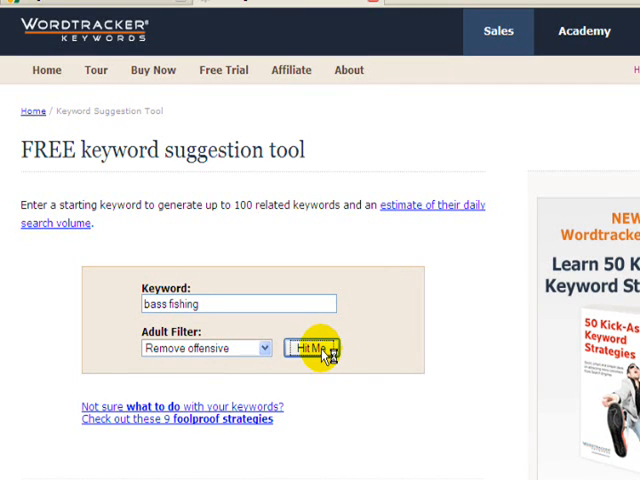
Step: Run Hit Me and review the bass fishing suggestions table (1,303 searches)
click(311, 348)
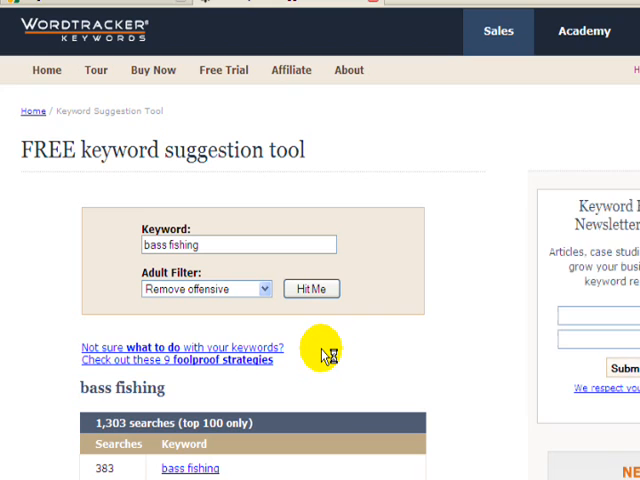
mouse_move(567, 192)
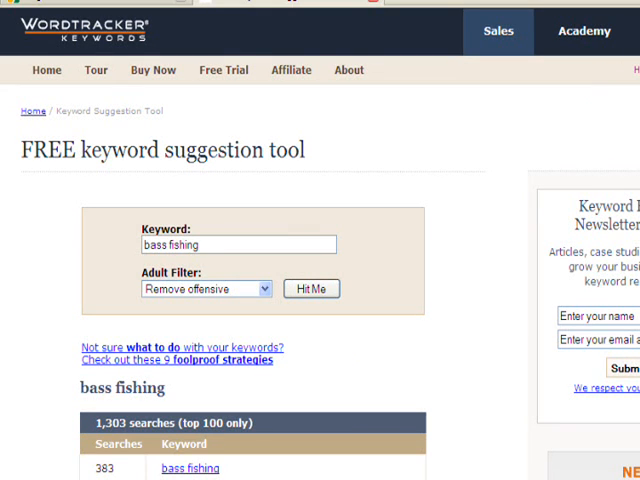
scroll(down, 3)
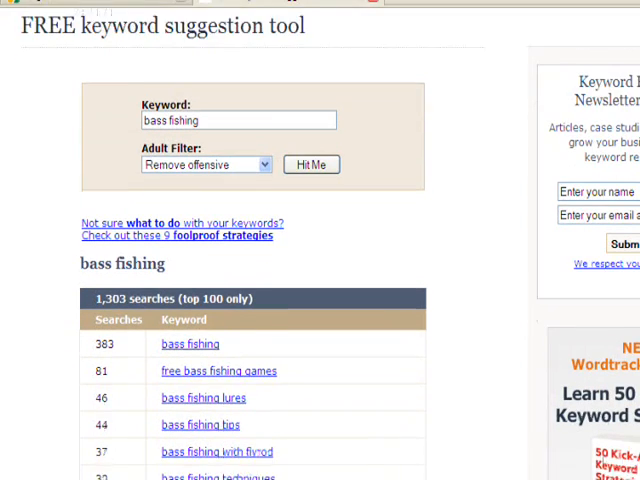
scroll(down, 3)
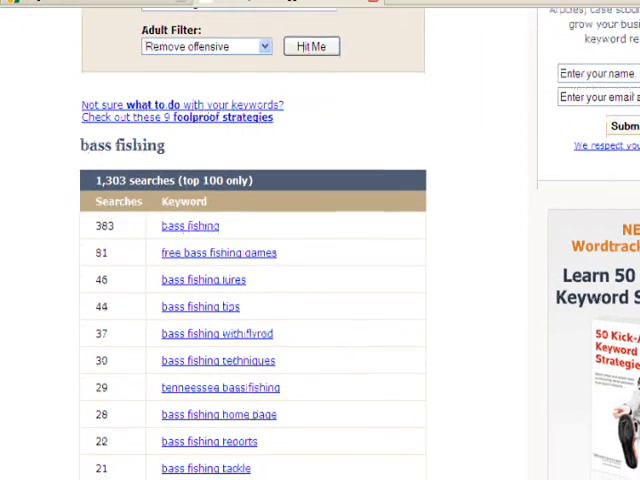
scroll(down, 3)
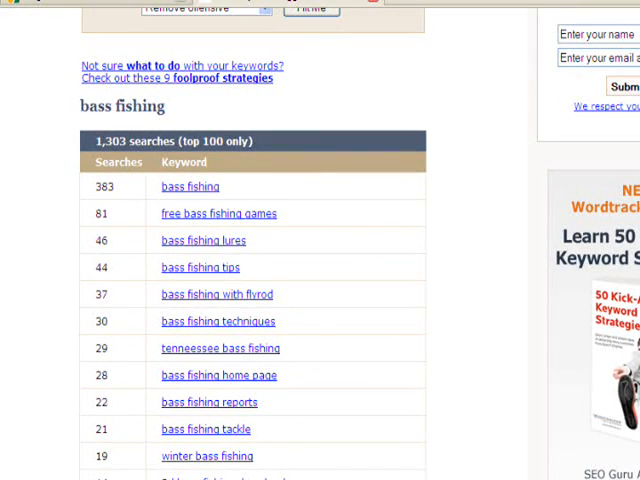
scroll(down, 3)
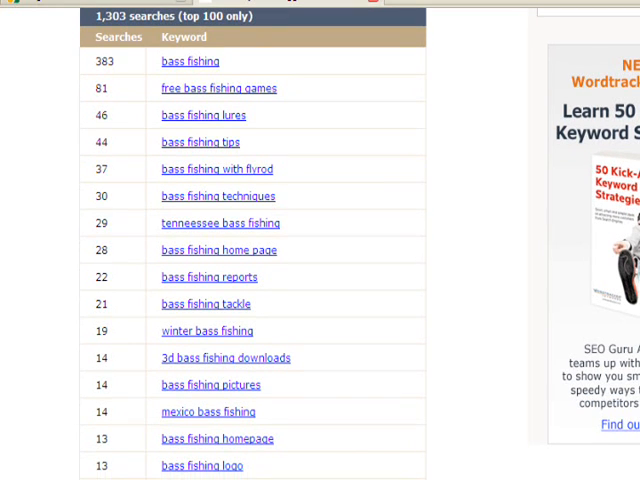
scroll(down, 3)
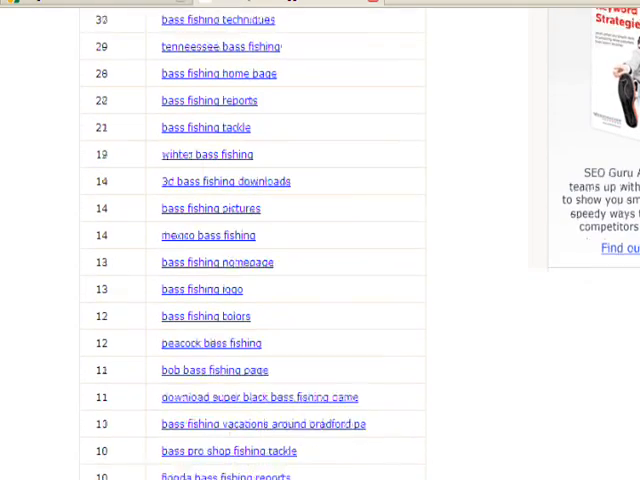
scroll(up, 3)
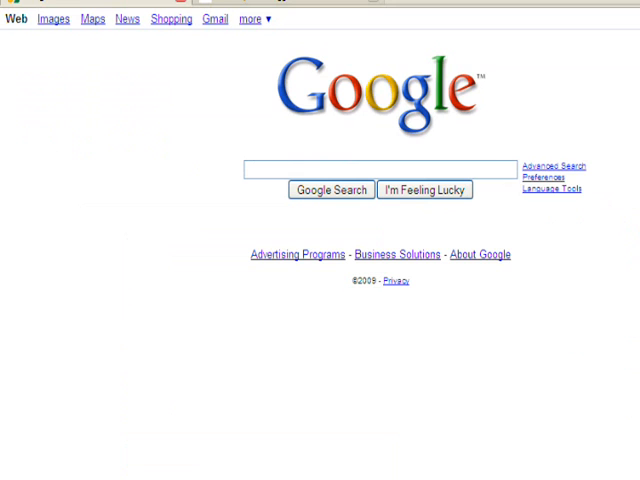
Step: Search Google for 'google free keywords' and go to the Google AdWords Keyword Tool result
click(258, 174)
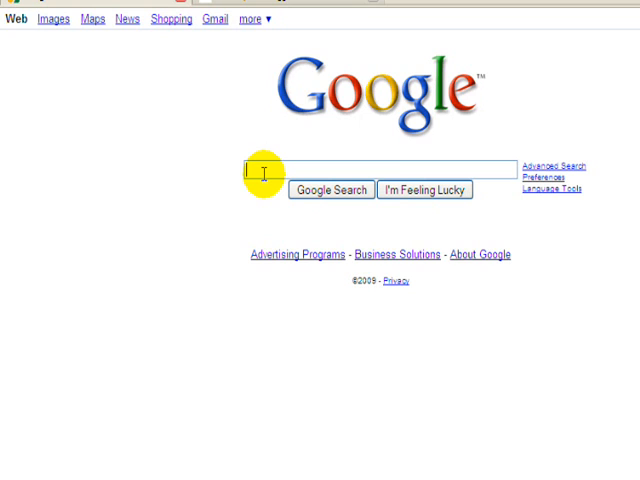
text(google free keywords)
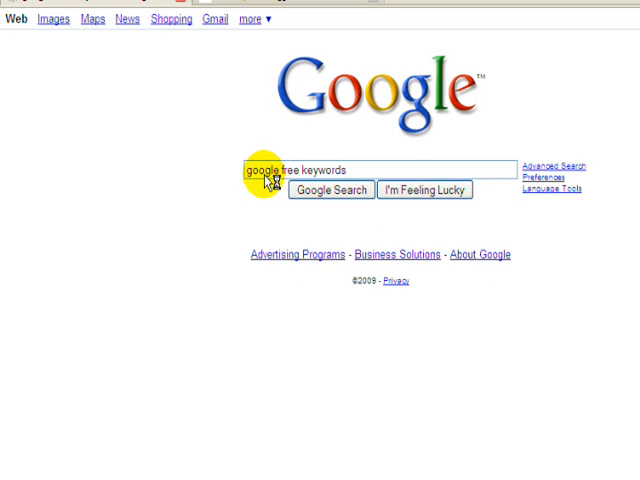
click(330, 190)
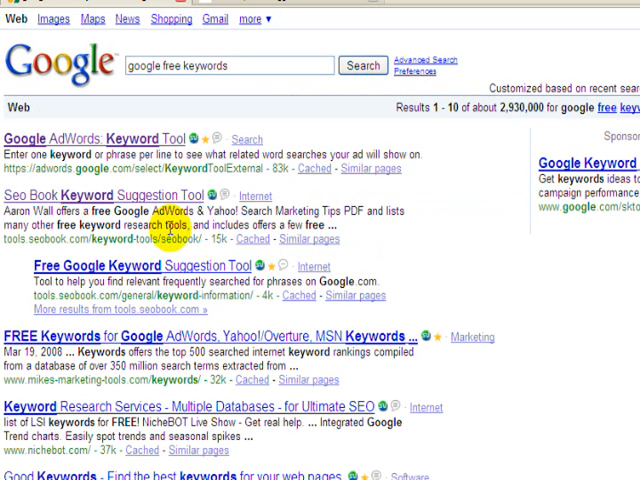
mouse_move(100, 140)
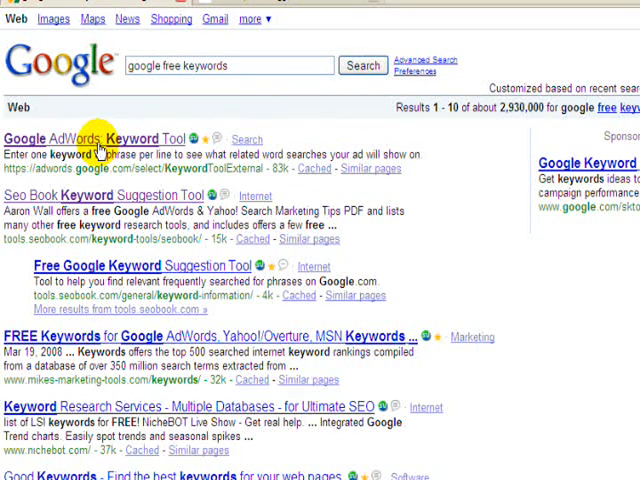
mouse_move(118, 278)
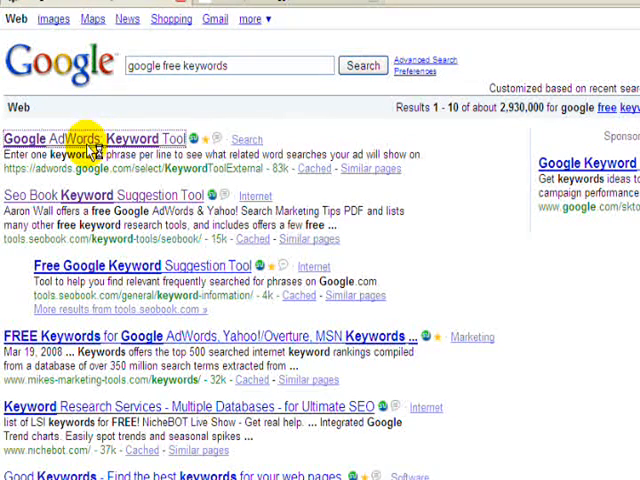
click(85, 138)
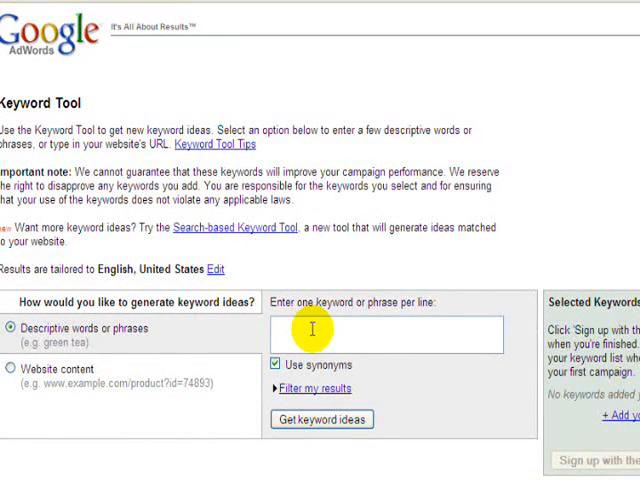
mouse_move(399, 327)
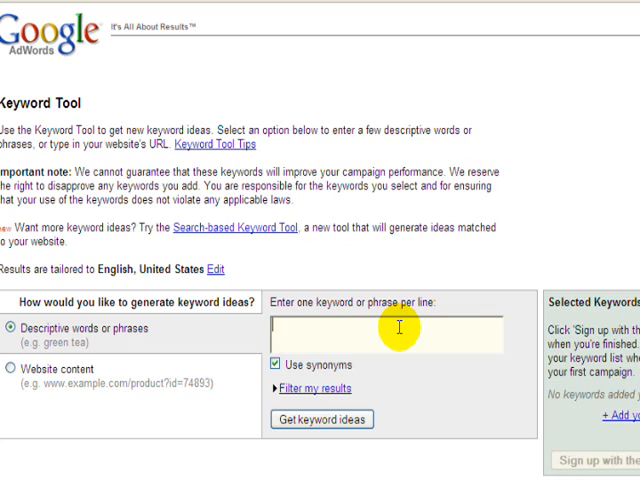
Step: Get AdWords keyword ideas with search volumes for 'bass fishing' and view the results
text(bass)
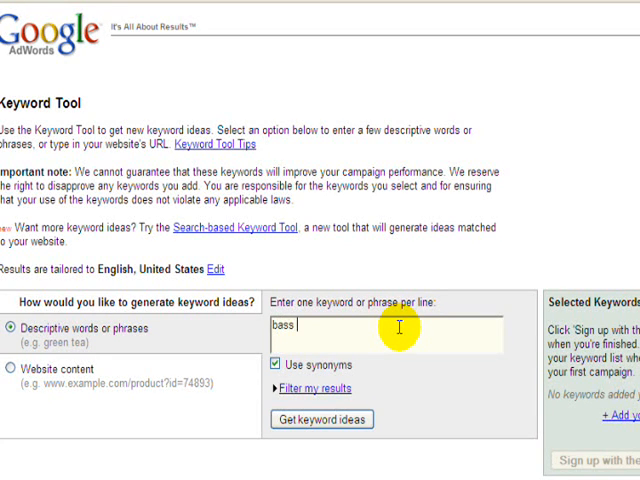
text(fishing)
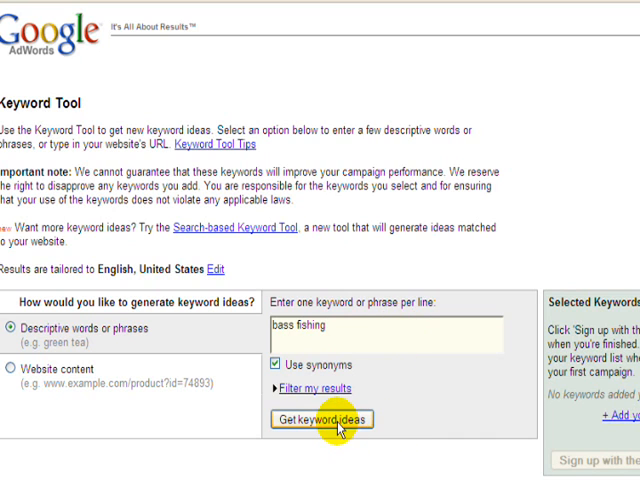
click(321, 419)
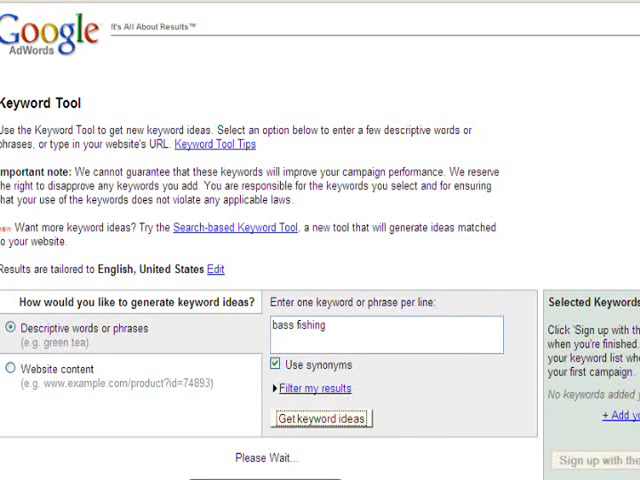
click(321, 418)
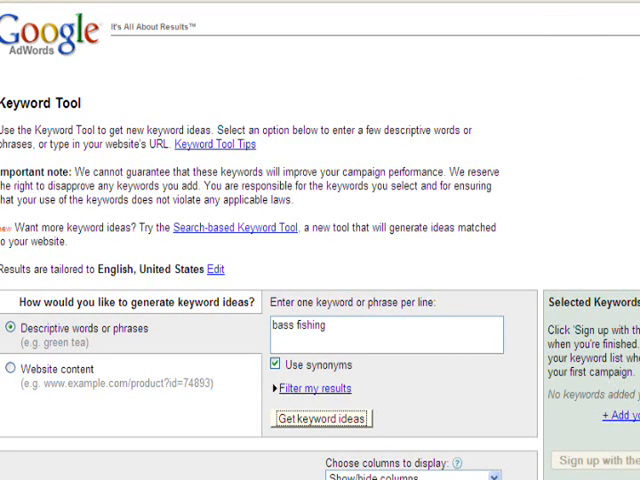
click(320, 418)
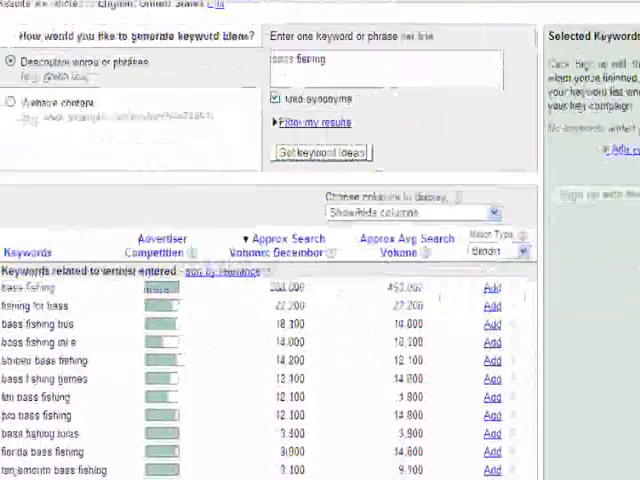
scroll(down, 3)
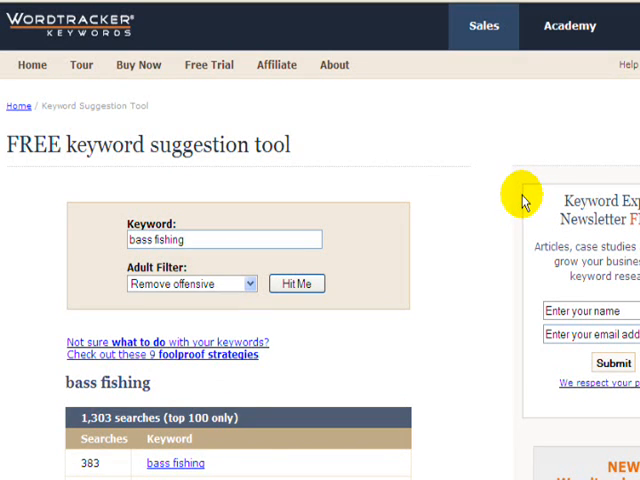
Step: Return to the AdWords bass fishing ideas showing 368,000 December searches
click(296, 283)
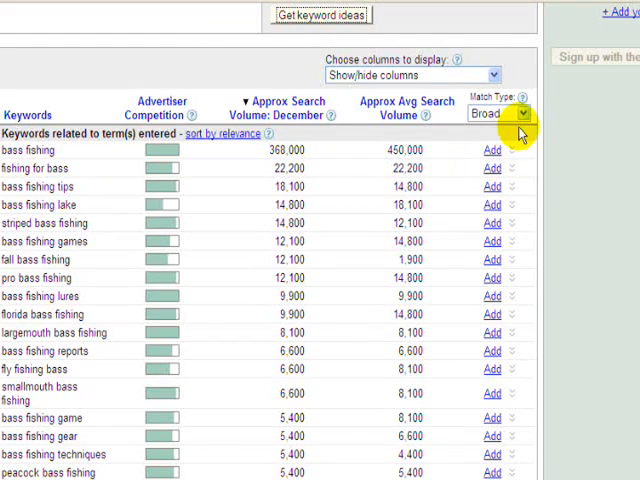
Step: Set Match Type to Exact so [bass fishing] shows 49,500 December searches
click(521, 113)
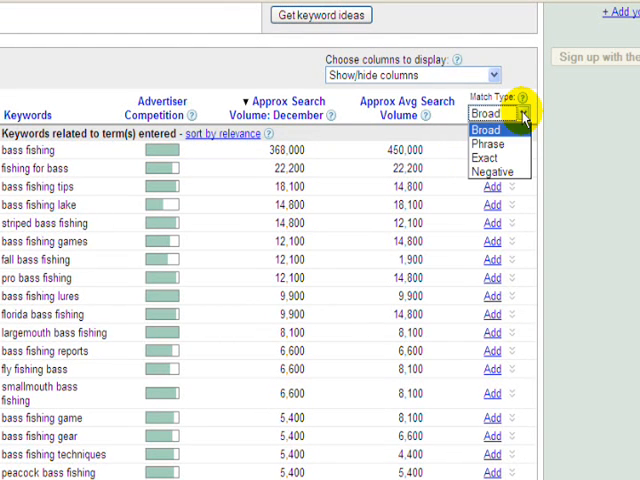
mouse_move(489, 143)
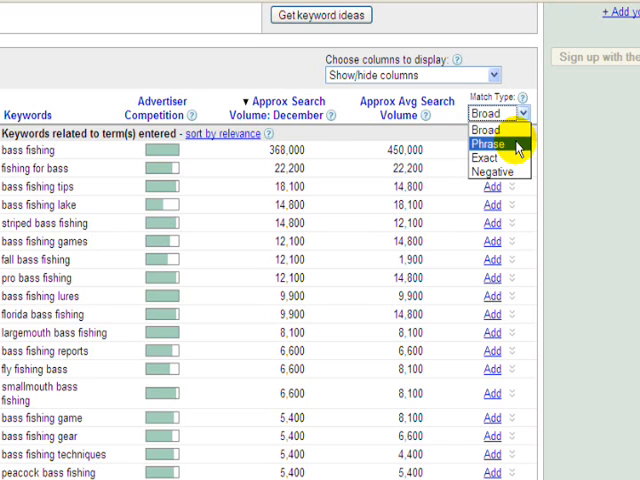
mouse_move(485, 158)
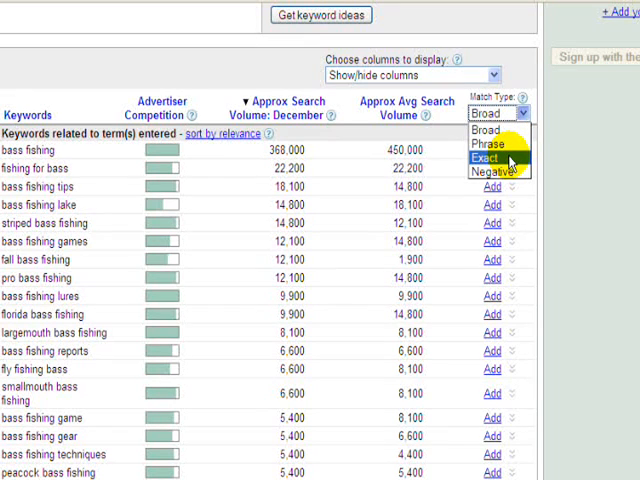
click(494, 157)
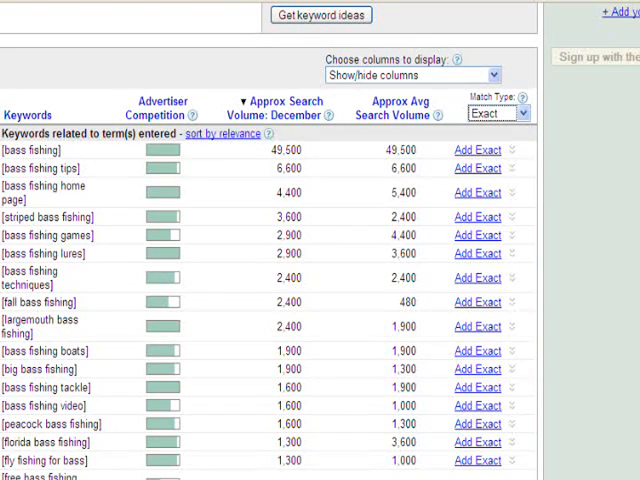
scroll(down, 3)
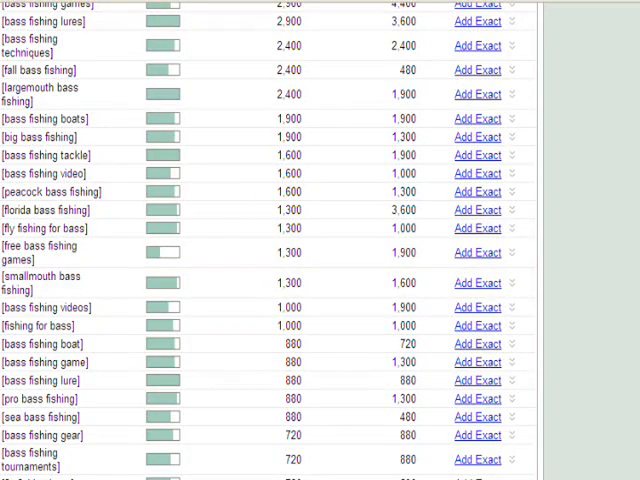
scroll(down, 3)
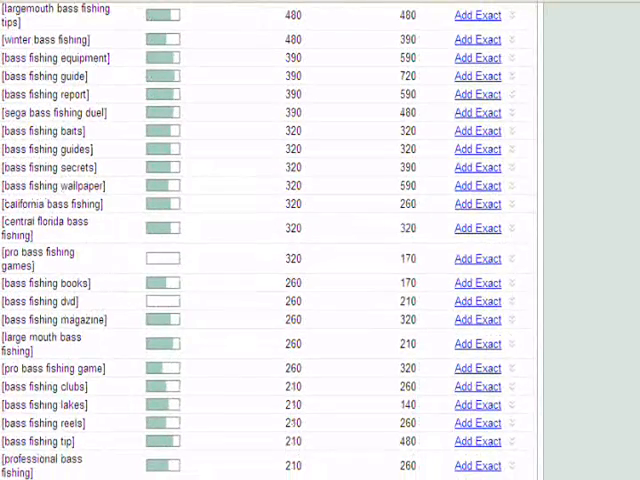
mouse_move(183, 258)
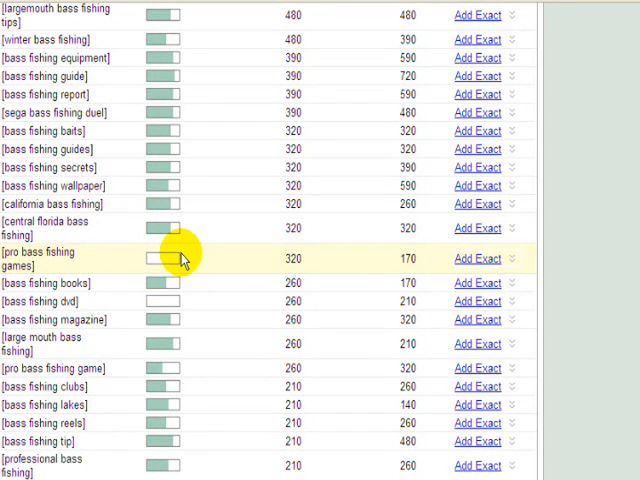
mouse_move(150, 268)
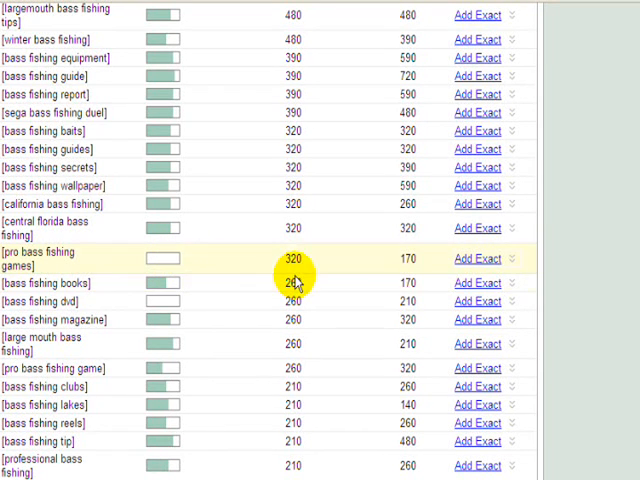
mouse_move(298, 270)
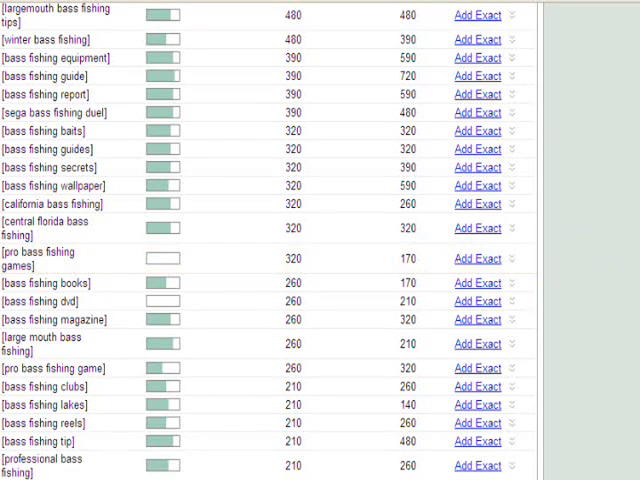
scroll(up, 3)
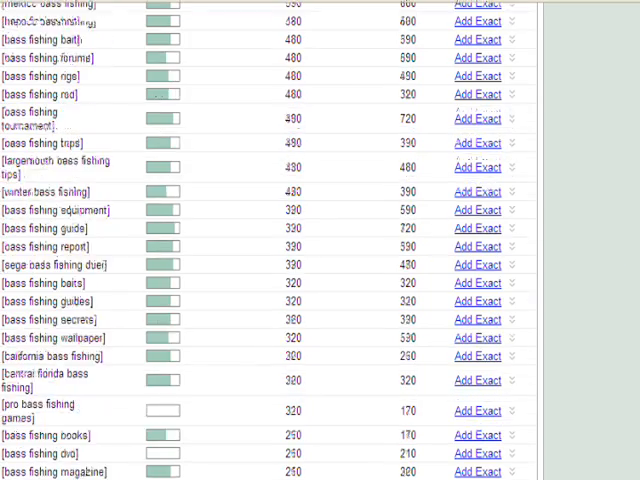
scroll(up, 3)
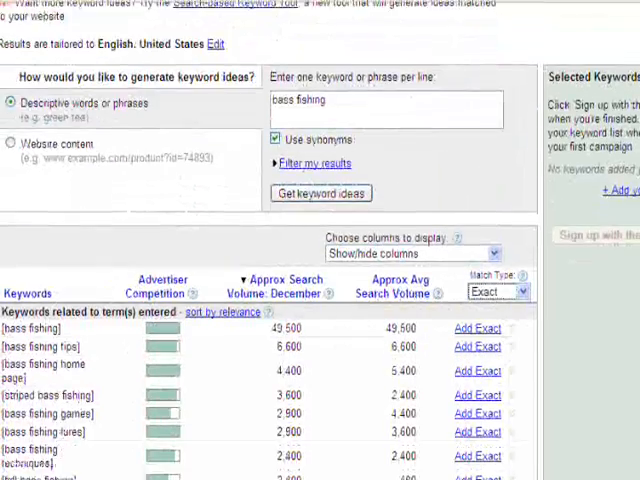
Step: Display all columns, adding estimated CPC ($1.04 for [bass fishing]), ad position and search trends
scroll(down, 3)
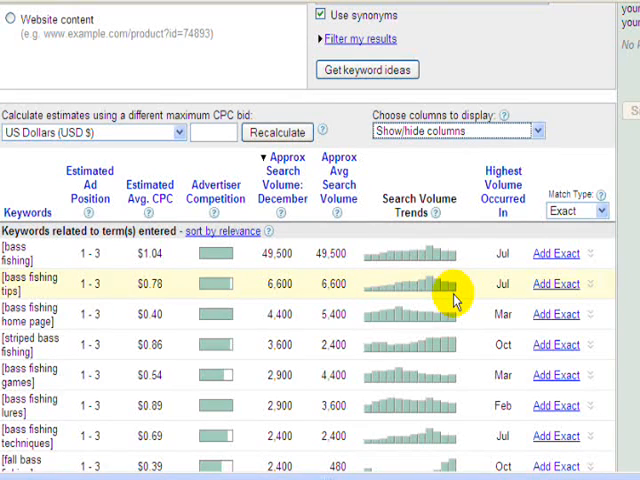
mouse_move(192, 163)
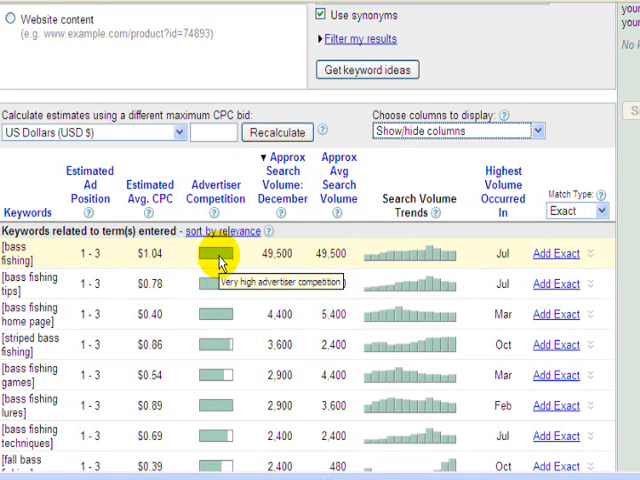
mouse_move(390, 262)
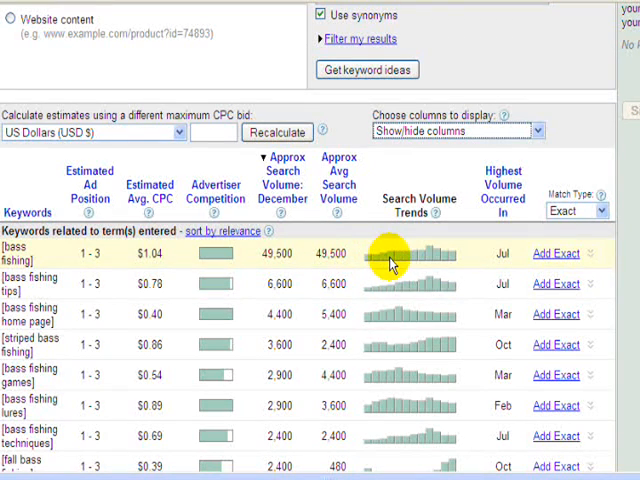
mouse_move(442, 262)
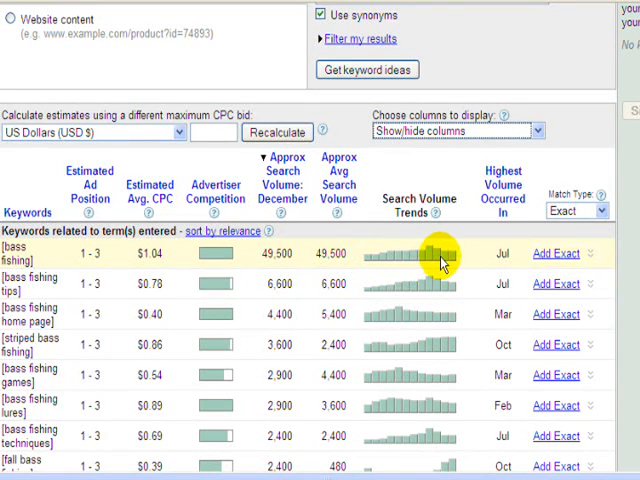